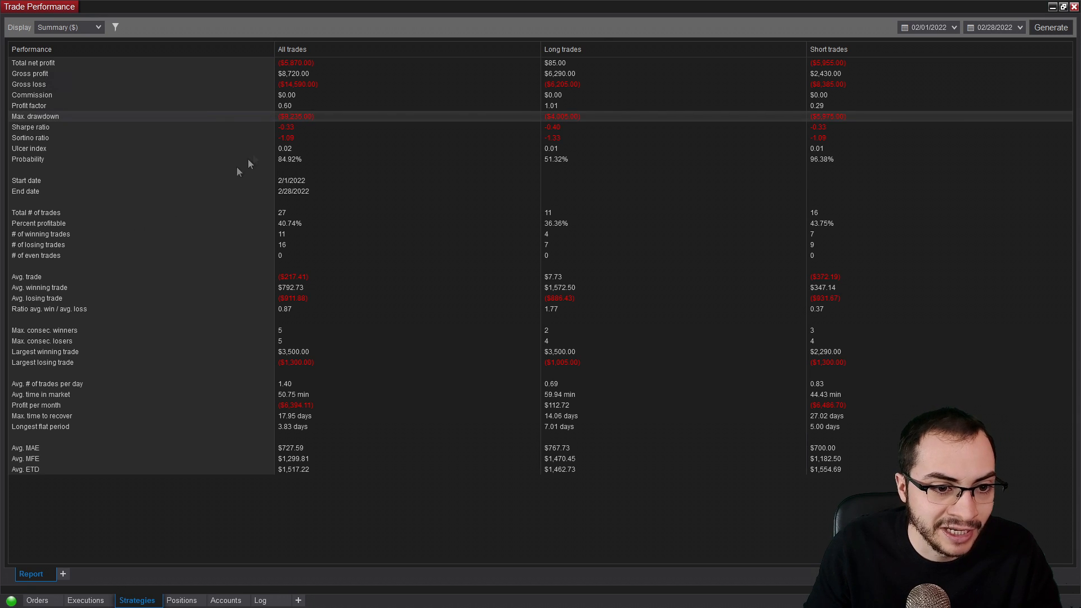
pyautogui.moveTo(82, 214)
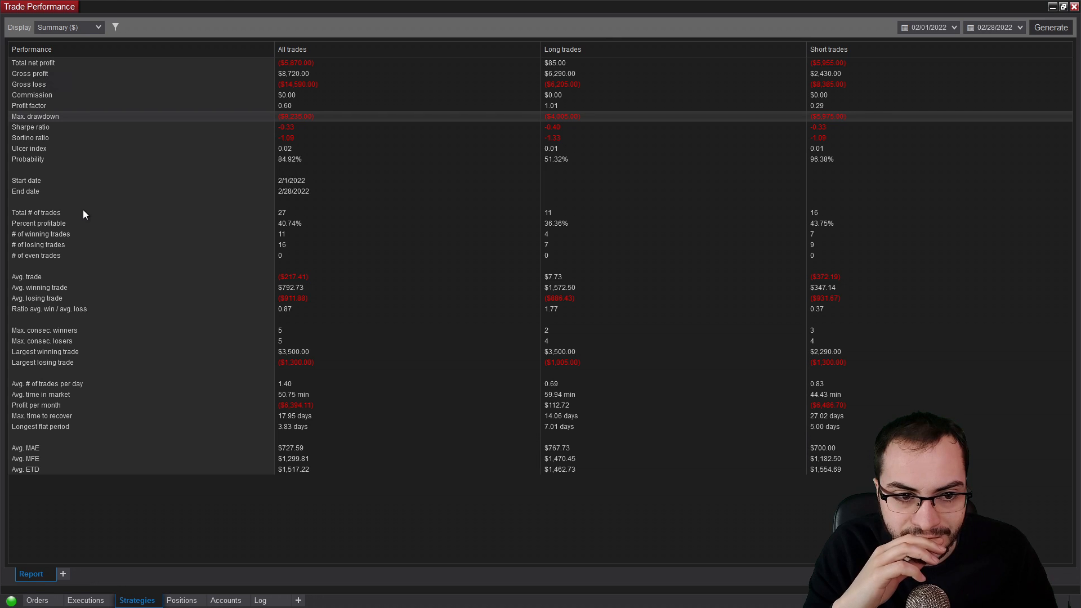
pyautogui.moveTo(364, 82)
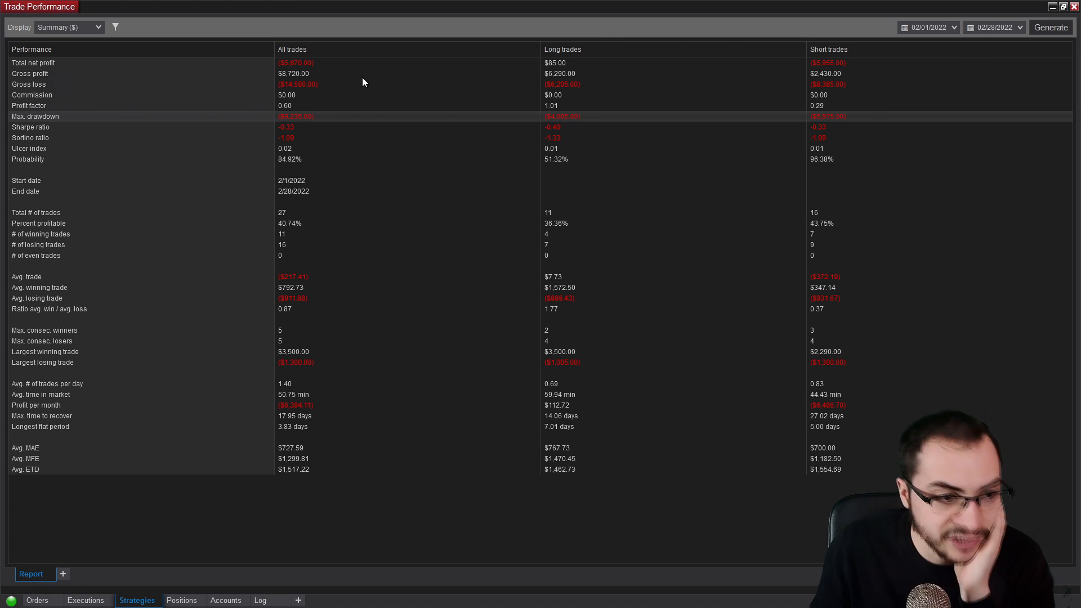
pyautogui.moveTo(328, 162)
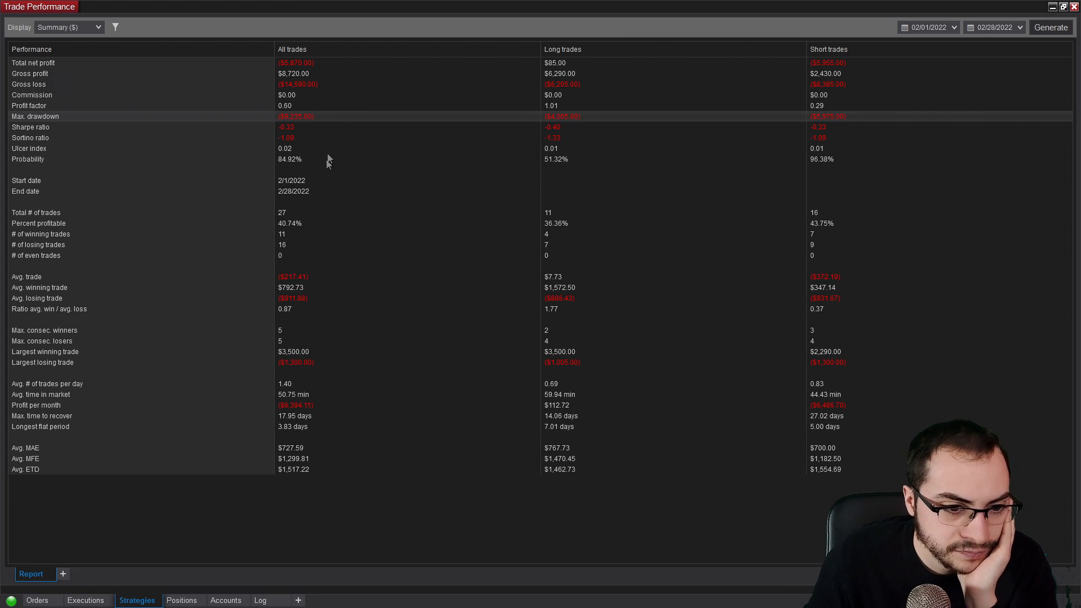
pyautogui.moveTo(303, 223)
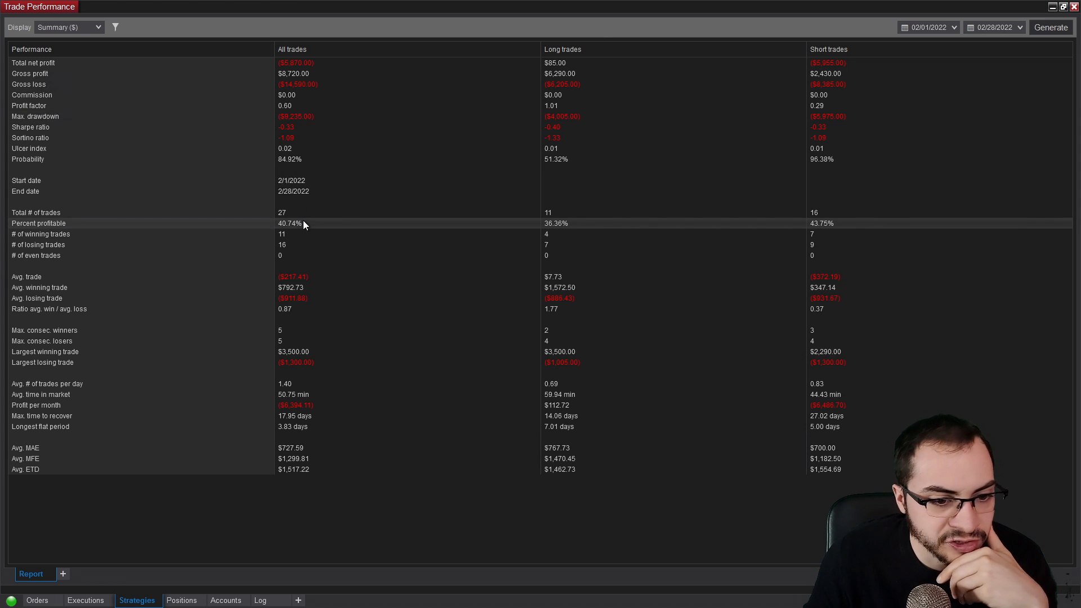
pyautogui.moveTo(230, 241)
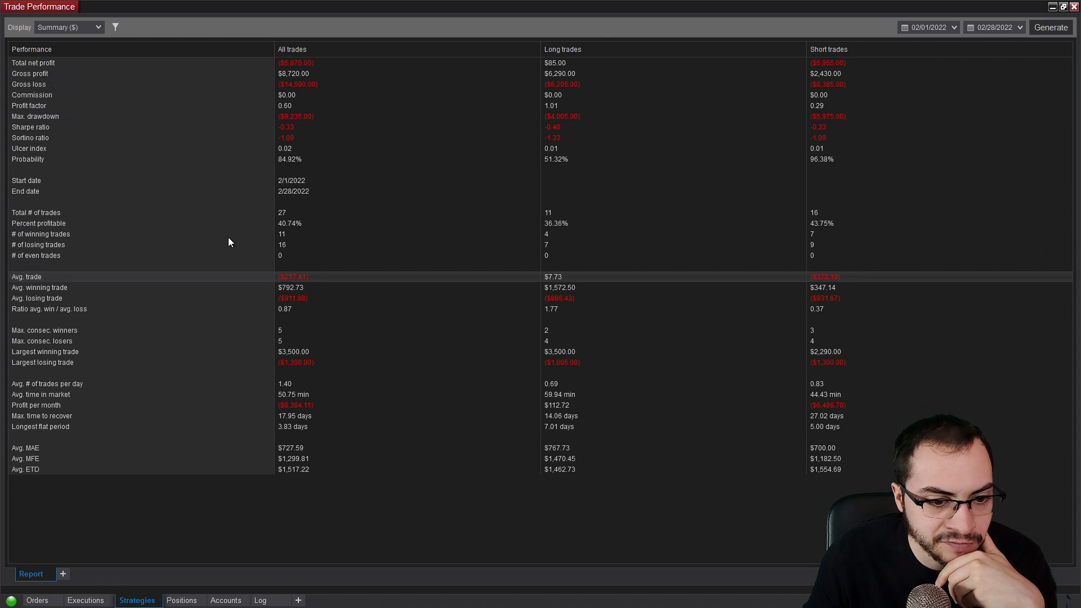
pyautogui.moveTo(308, 299)
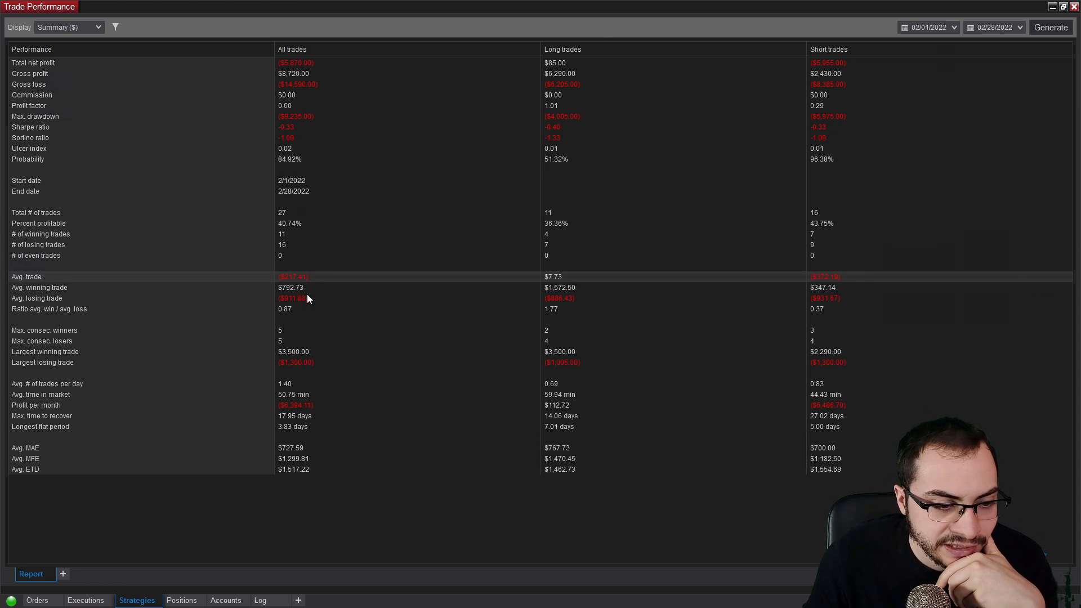
pyautogui.moveTo(300, 216)
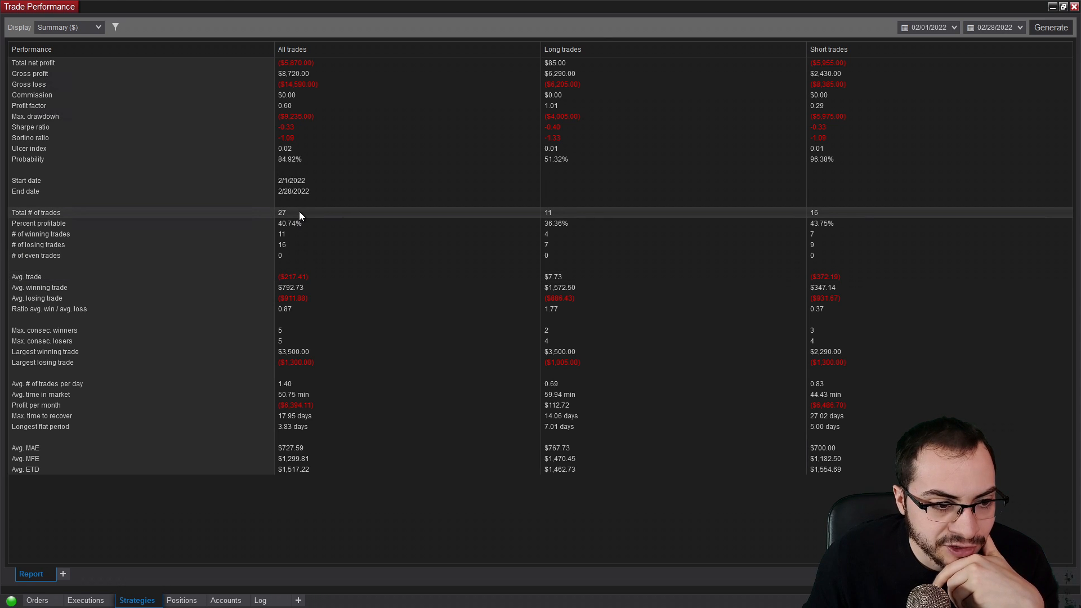
pyautogui.moveTo(296, 244)
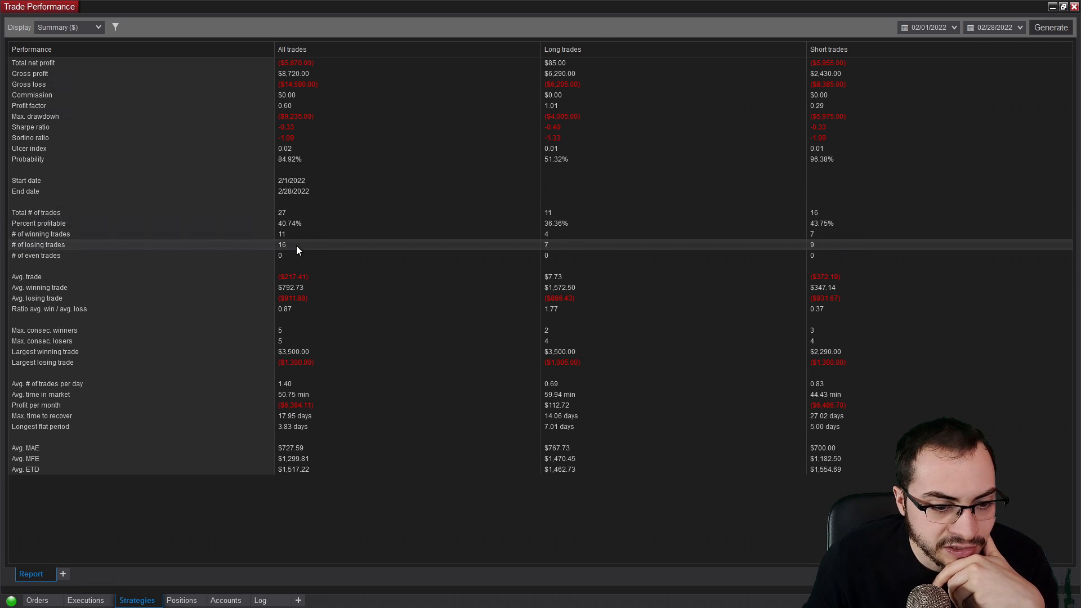
pyautogui.moveTo(257, 280)
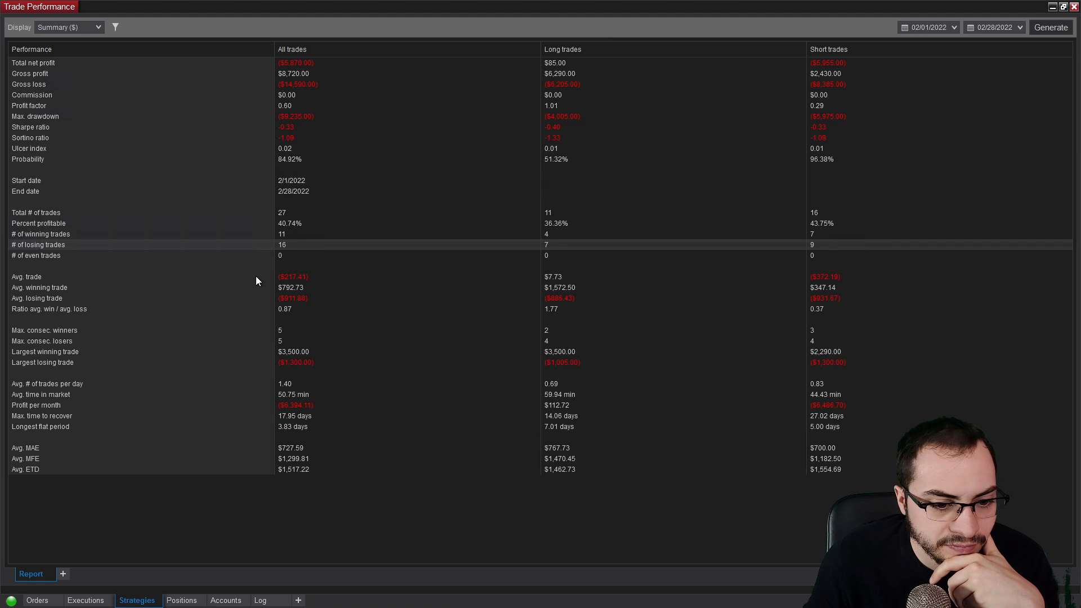
pyautogui.moveTo(345, 358)
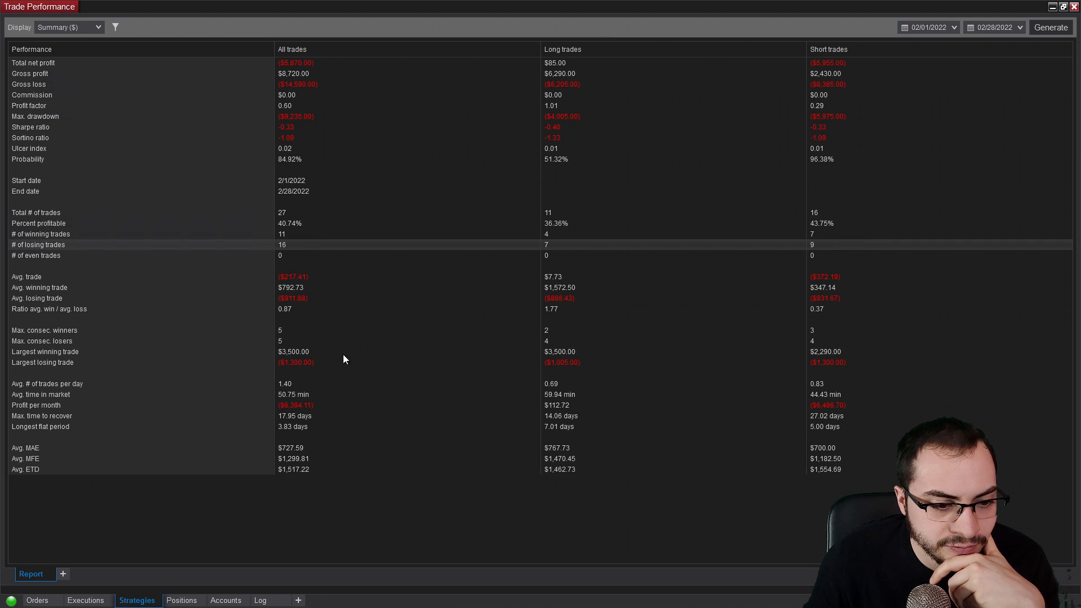
pyautogui.moveTo(337, 411)
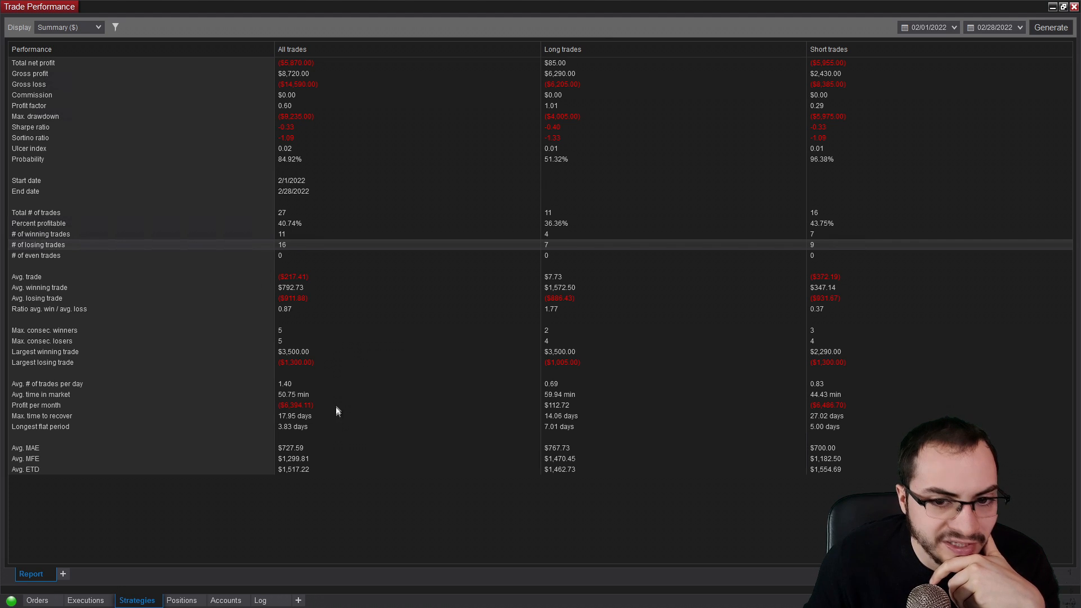
pyautogui.moveTo(298, 396)
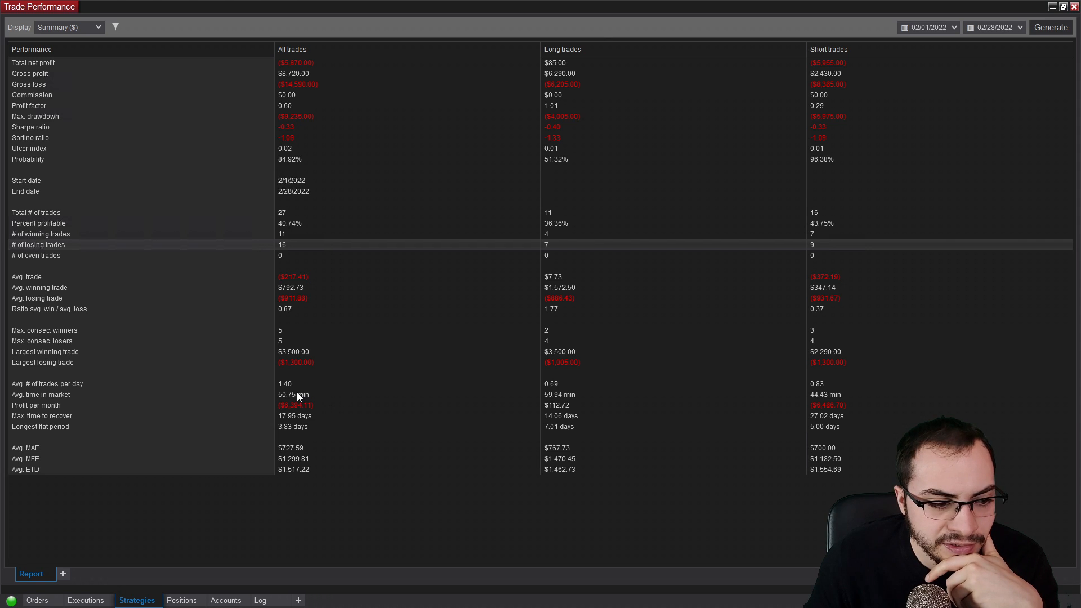
pyautogui.moveTo(289, 398)
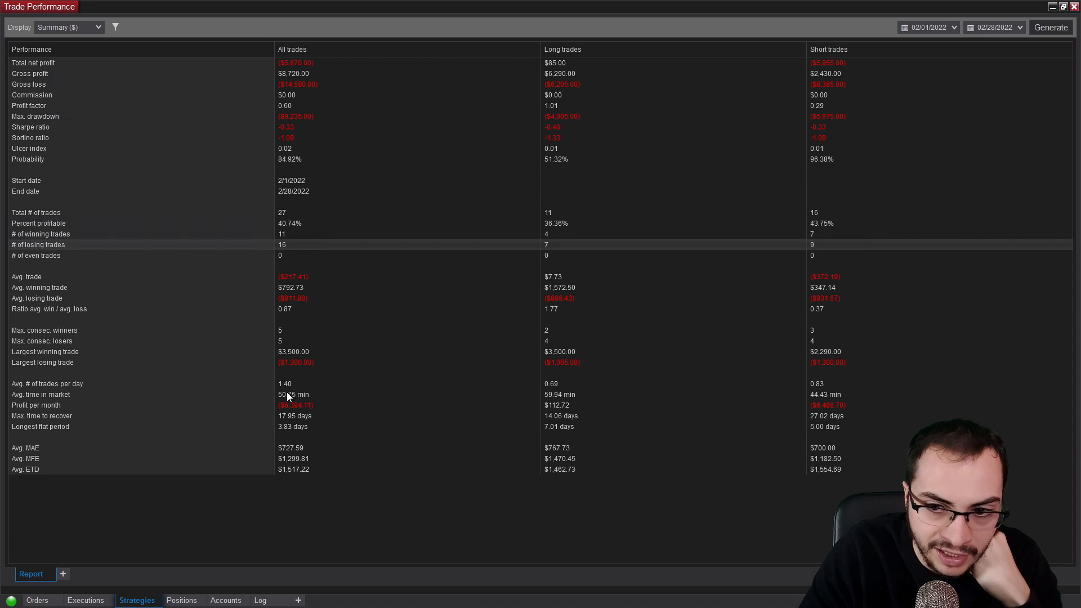
pyautogui.moveTo(869, 68)
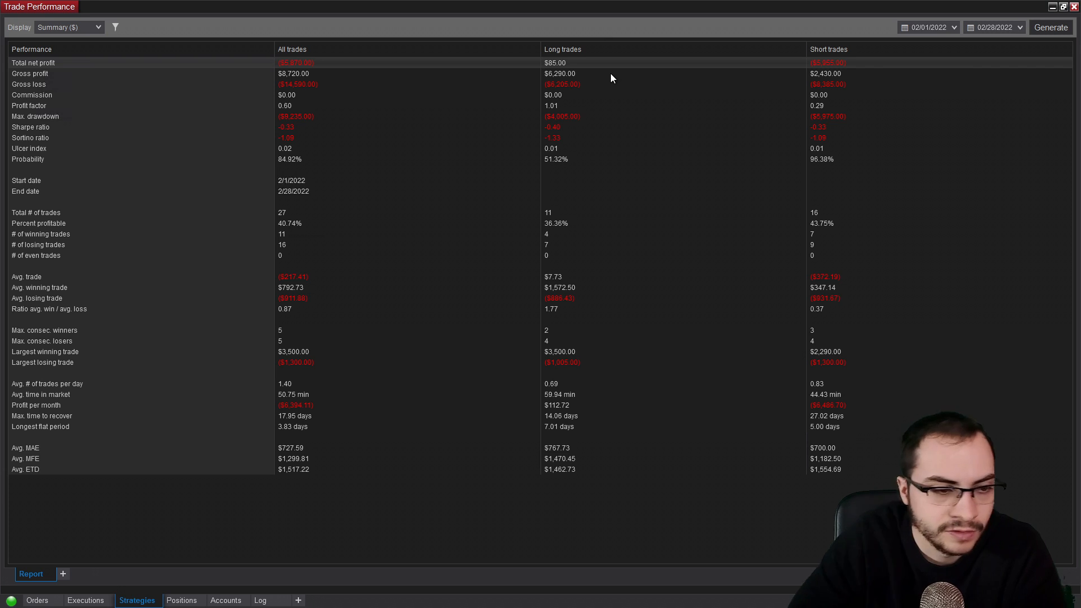
# Reveal the Display list of report views over the February 2022 summary table.
pyautogui.click(68, 28)
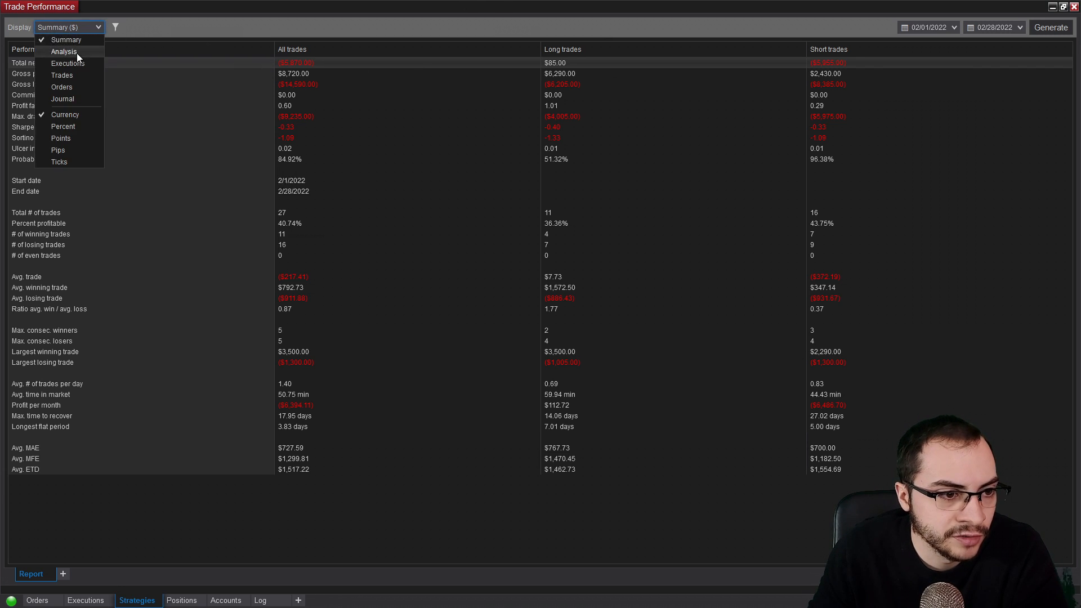
# Switch the February 2022 report to the Analysis view with the cumulative net profit graph.
pyautogui.click(63, 51)
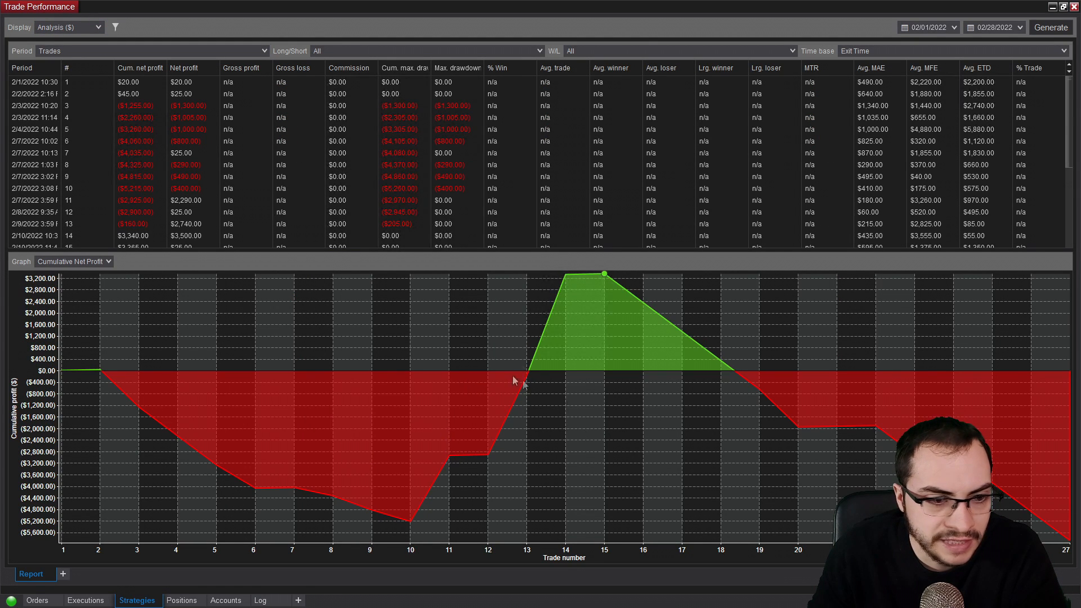
pyautogui.moveTo(666, 223)
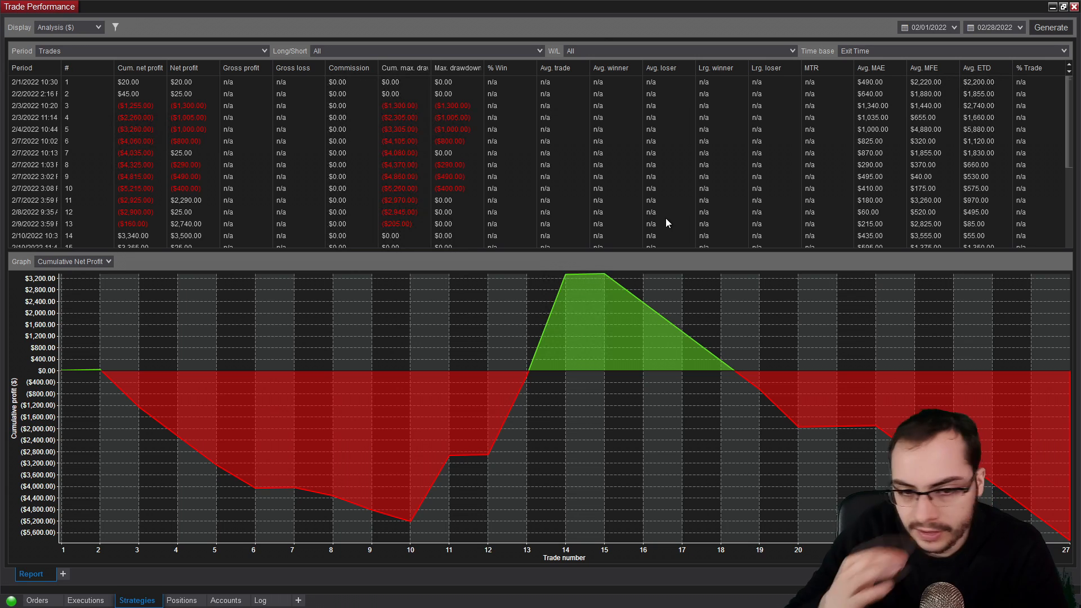
pyautogui.moveTo(564, 275)
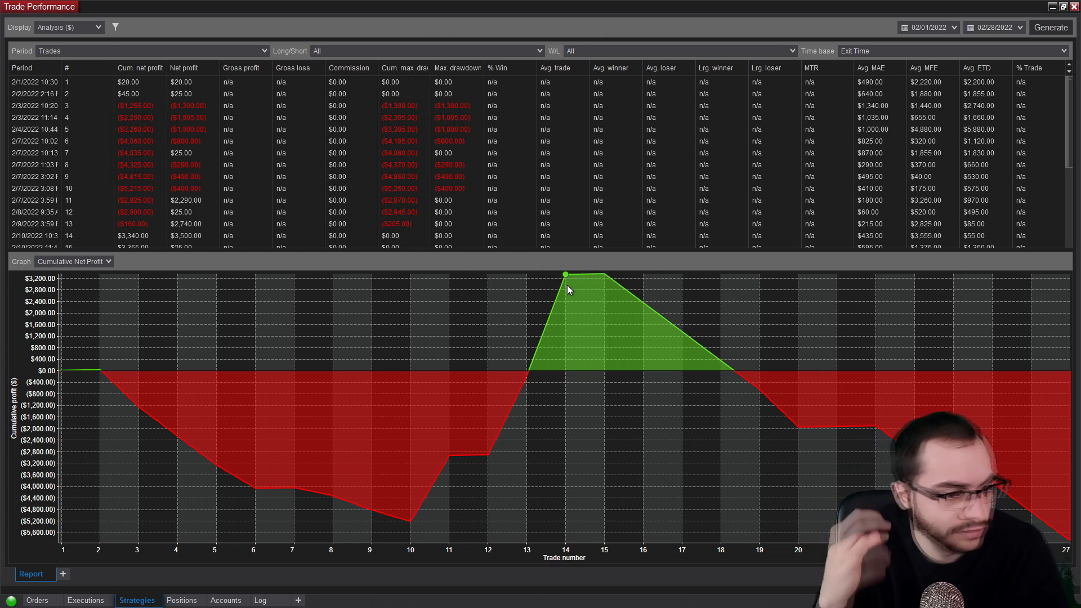
pyautogui.moveTo(534, 286)
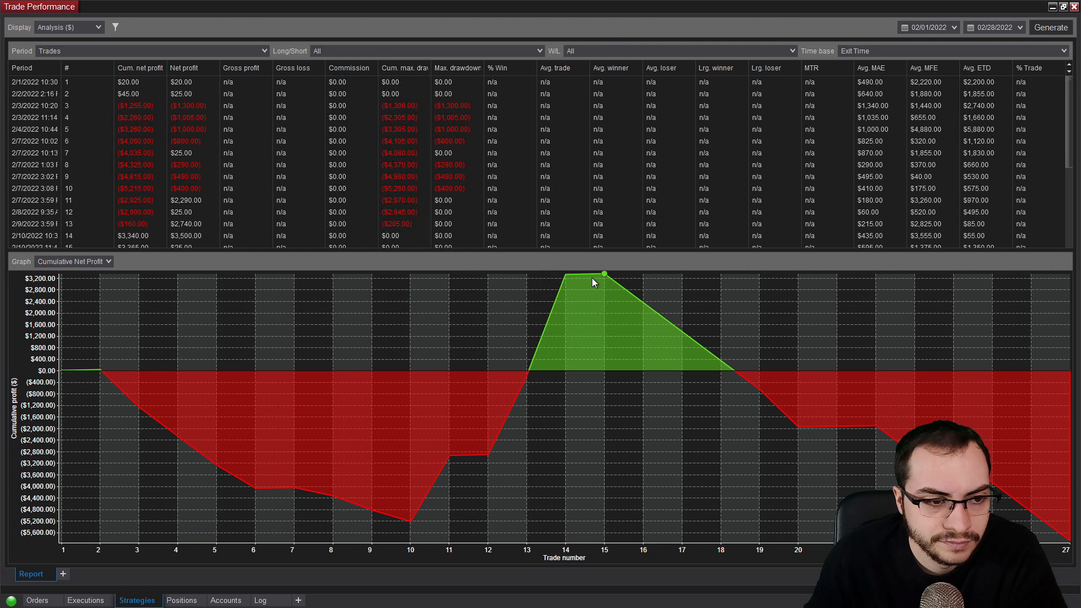
pyautogui.click(67, 27)
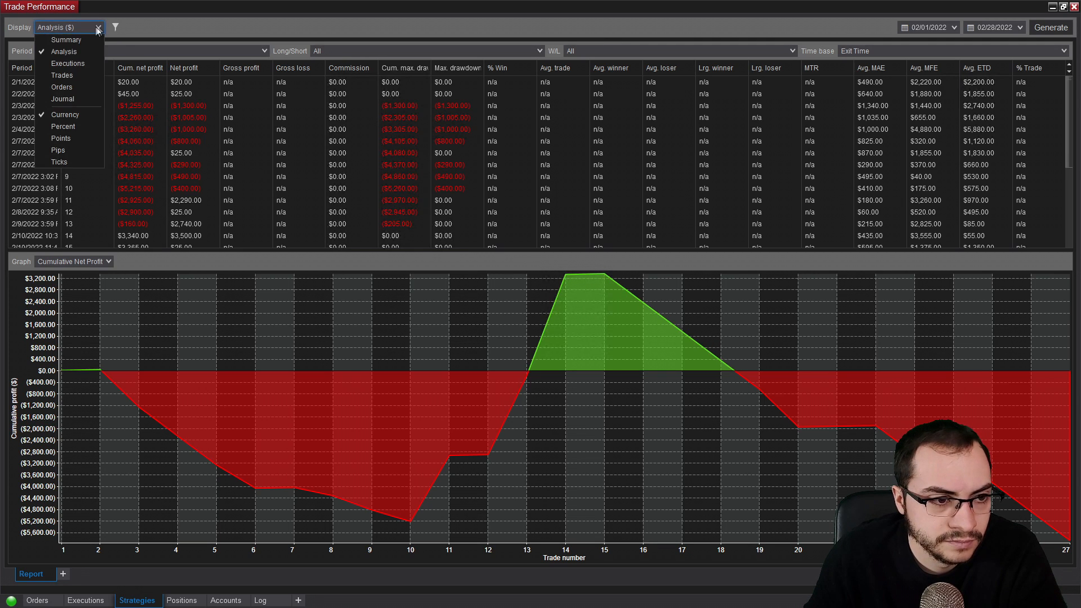
# Return the report to the Summary statistics for all, long and short trades.
pyautogui.click(65, 39)
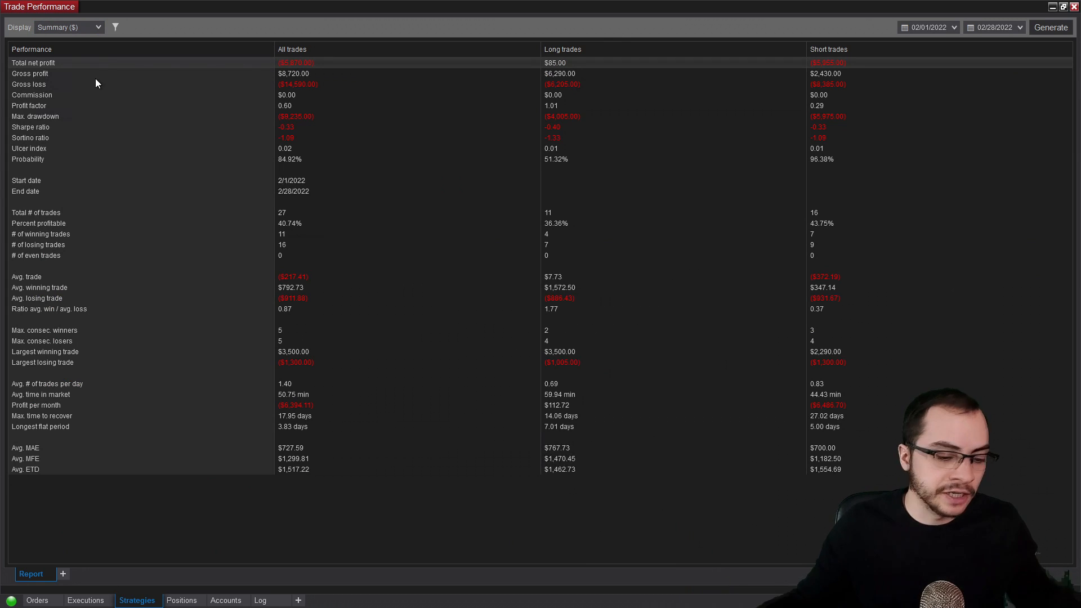
pyautogui.moveTo(151, 94)
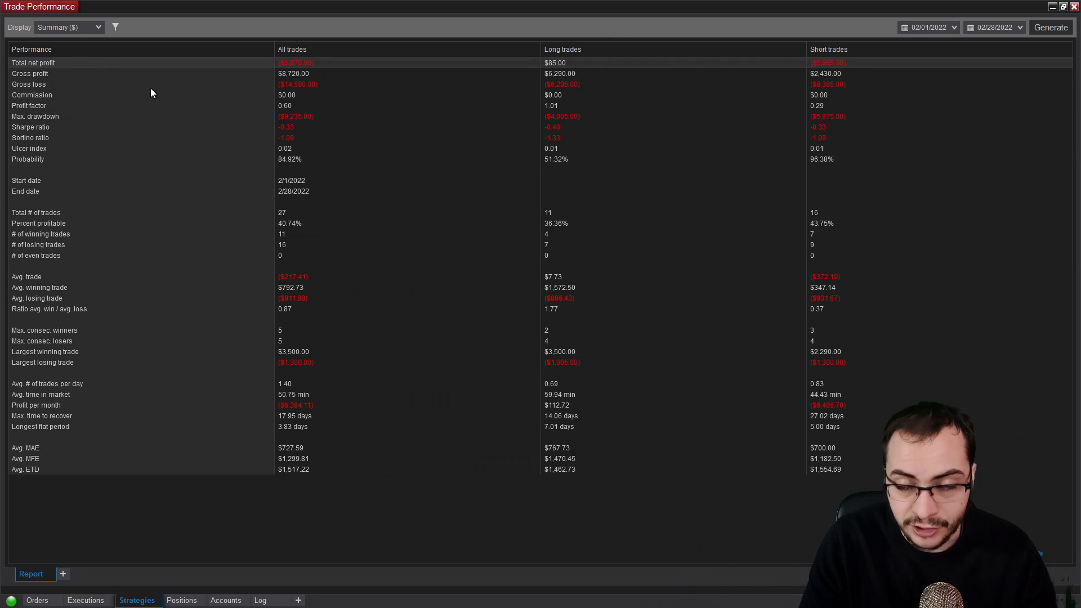